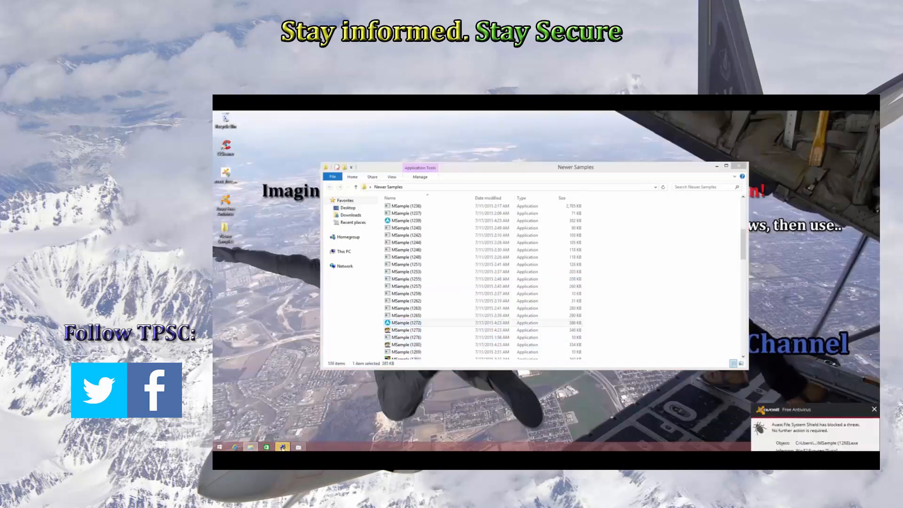
- Launch three MSample files from Newer Samples, dismissing each 'Windows cannot access' error
{"action": "scroll", "scroll_direction": "down", "scroll_amount": 3}
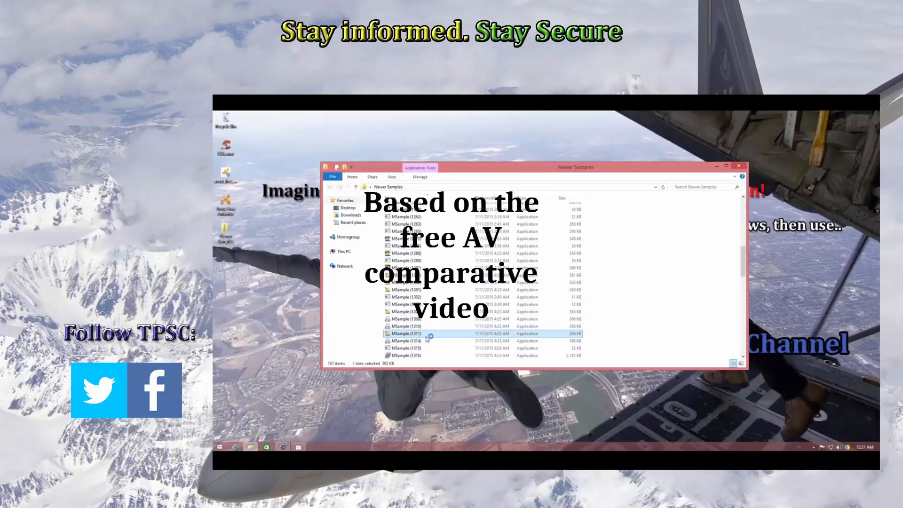
{"action": "double_click", "coordinate": [406, 334]}
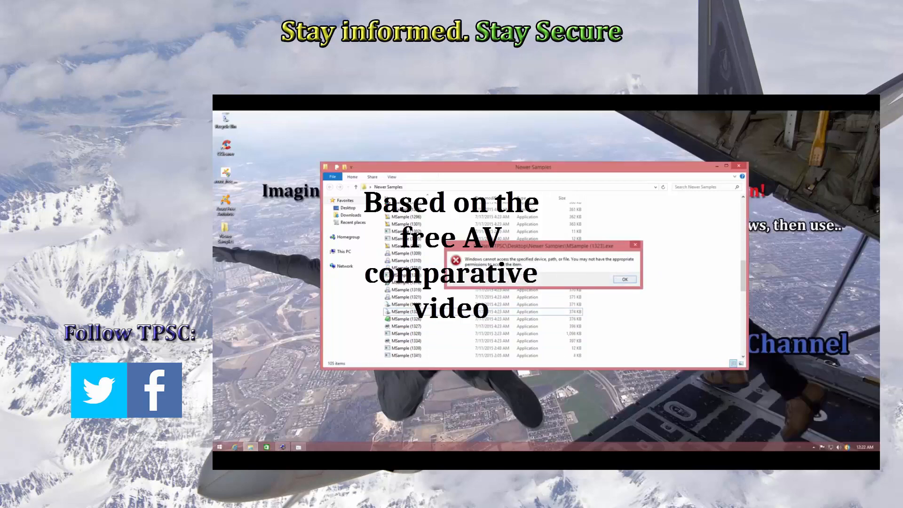
{"action": "left_click", "coordinate": [623, 279]}
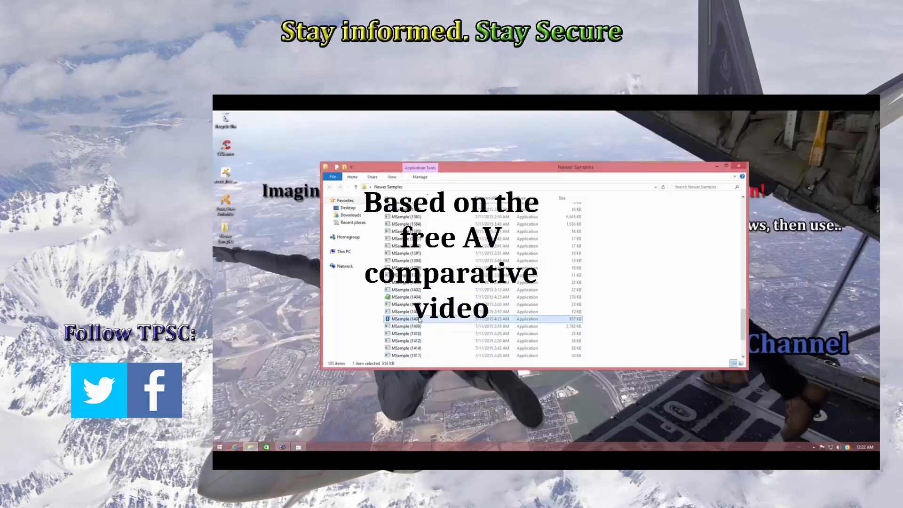
{"action": "double_click", "coordinate": [409, 318]}
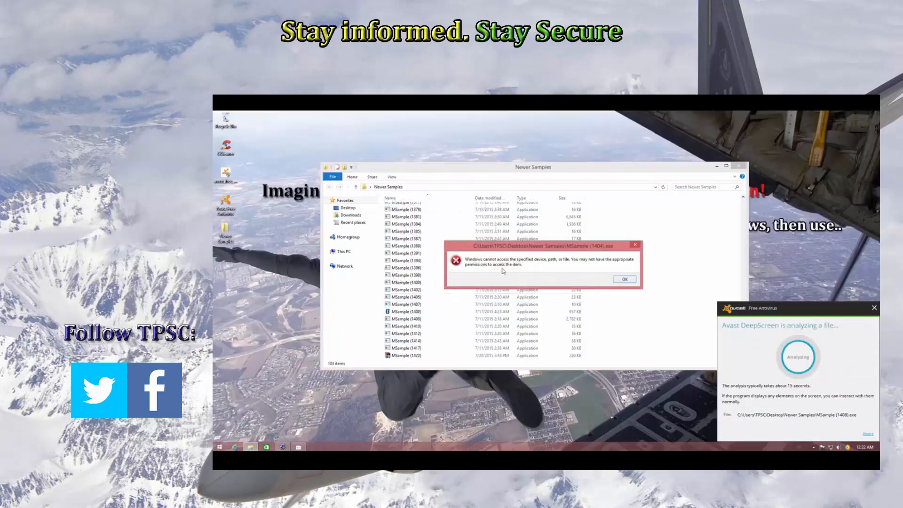
{"action": "left_click", "coordinate": [623, 279]}
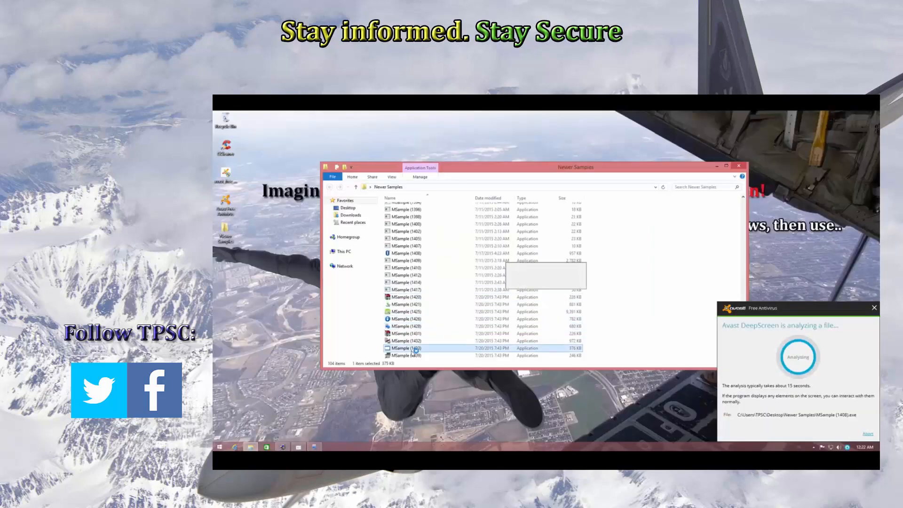
{"action": "double_click", "coordinate": [407, 348]}
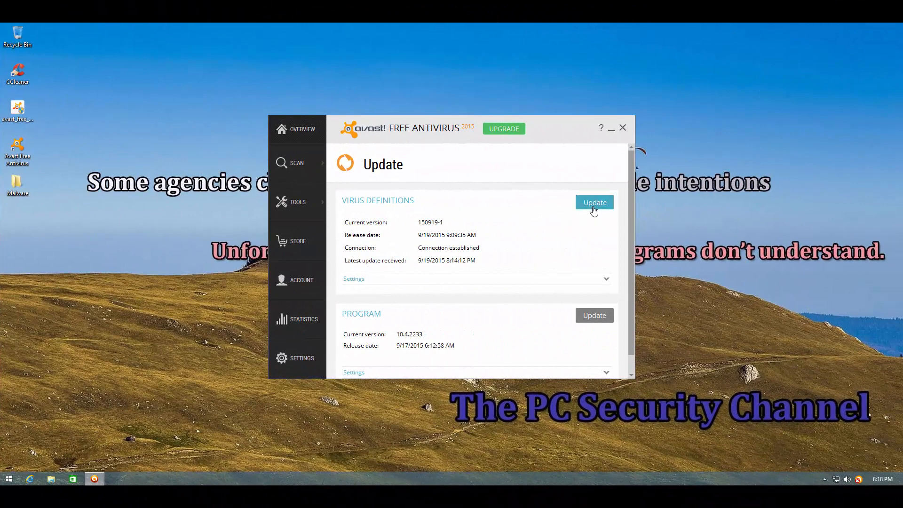
- Start the Avast Virus Definitions update, then close the Avast window
{"action": "left_click", "coordinate": [593, 202]}
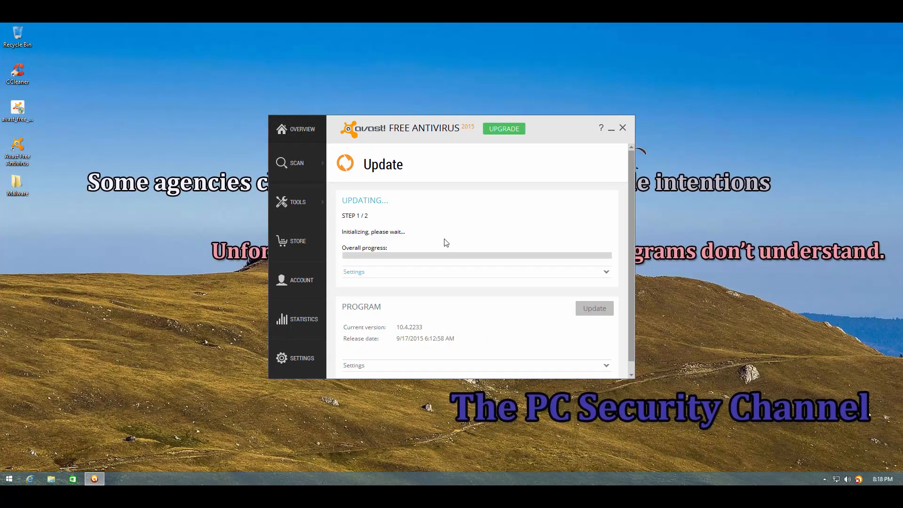
{"action": "mouse_move", "coordinate": [467, 235]}
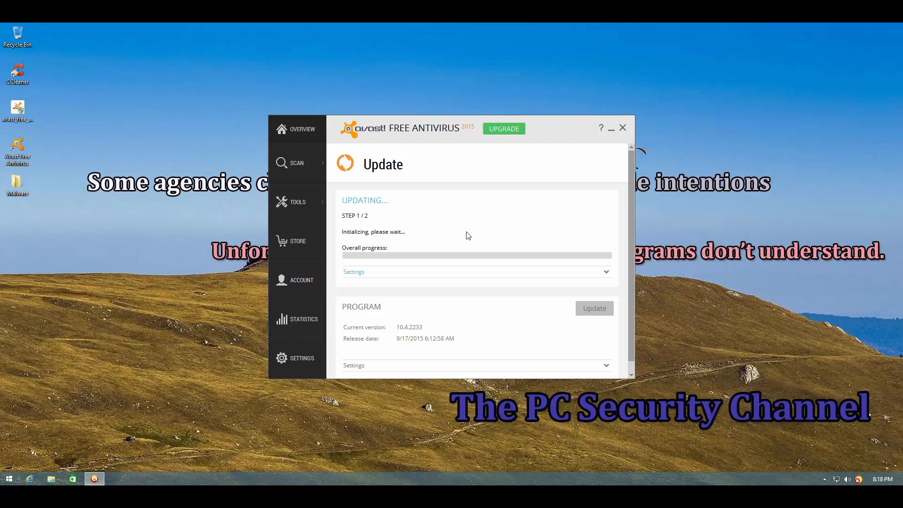
{"action": "mouse_move", "coordinate": [459, 237]}
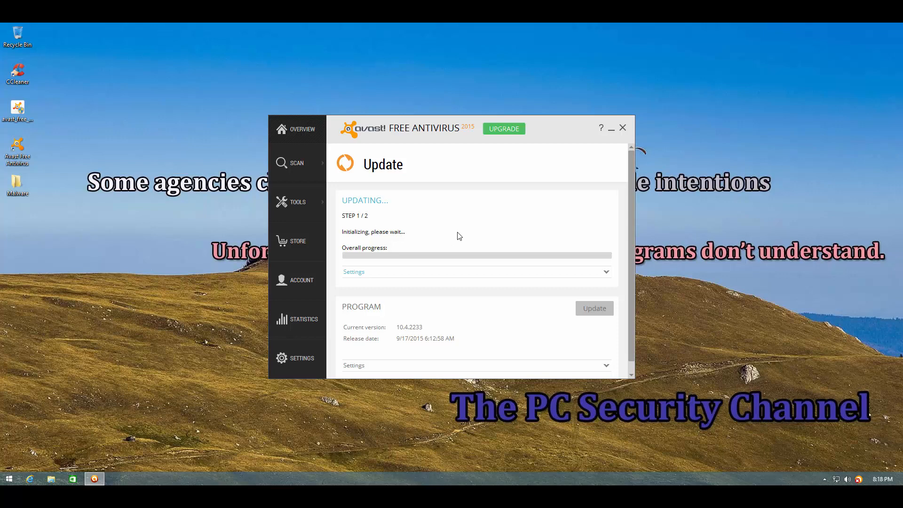
{"action": "mouse_move", "coordinate": [404, 235]}
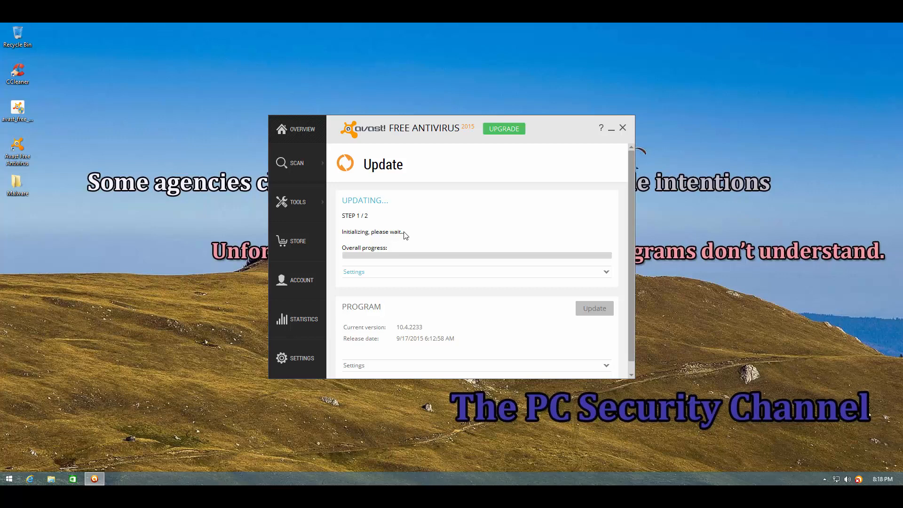
{"action": "left_click", "coordinate": [302, 129]}
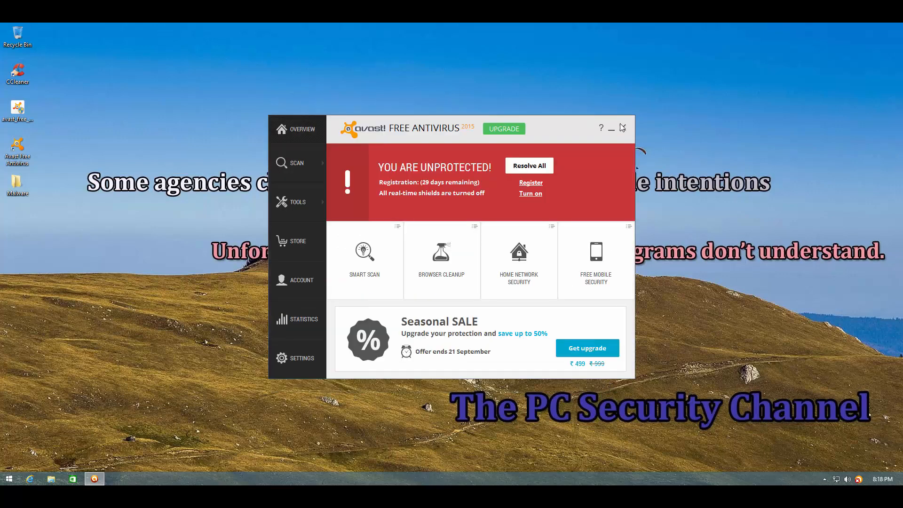
{"action": "left_click", "coordinate": [621, 128]}
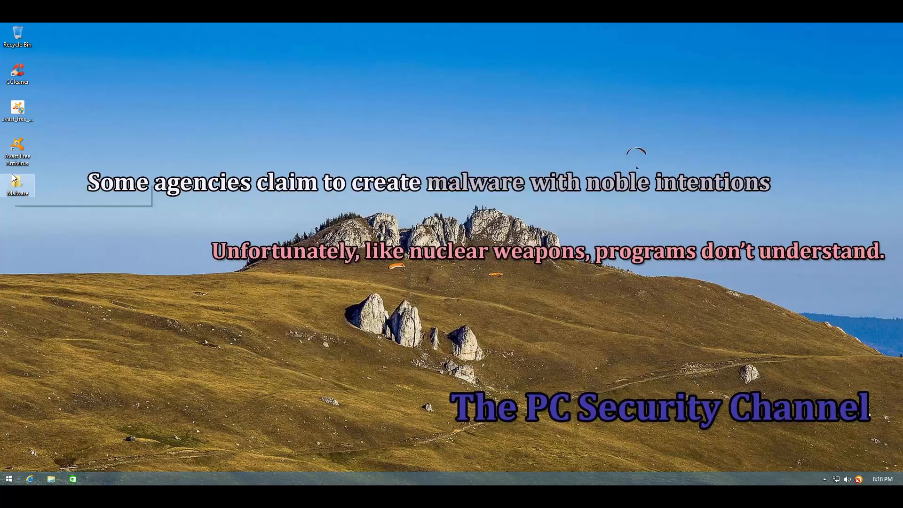
- Scan the desktop Malware folder with Avast via its Scan Malware context-menu option
{"action": "double_click", "coordinate": [17, 184]}
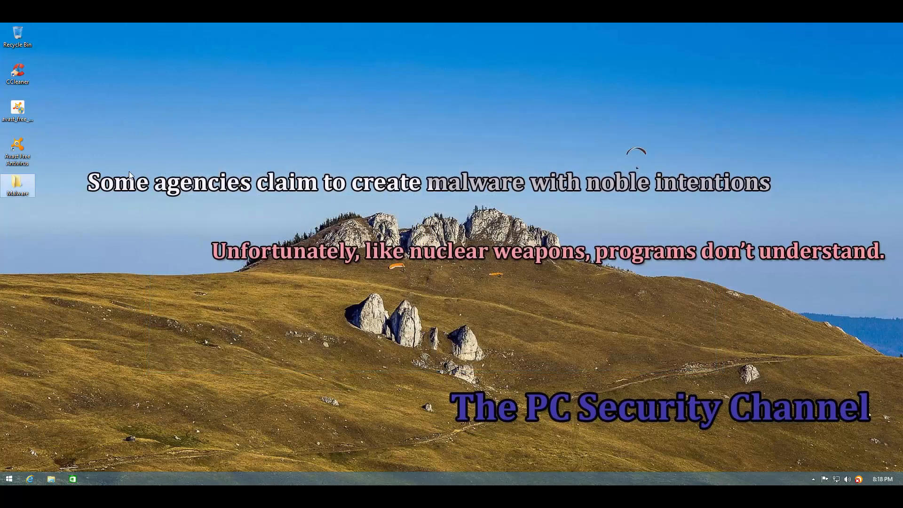
{"action": "right_click", "coordinate": [17, 185]}
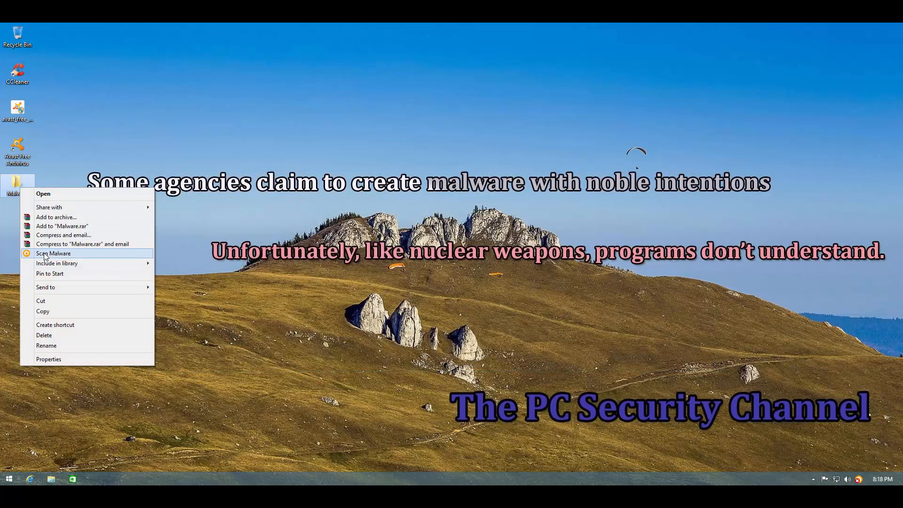
{"action": "left_click", "coordinate": [53, 253]}
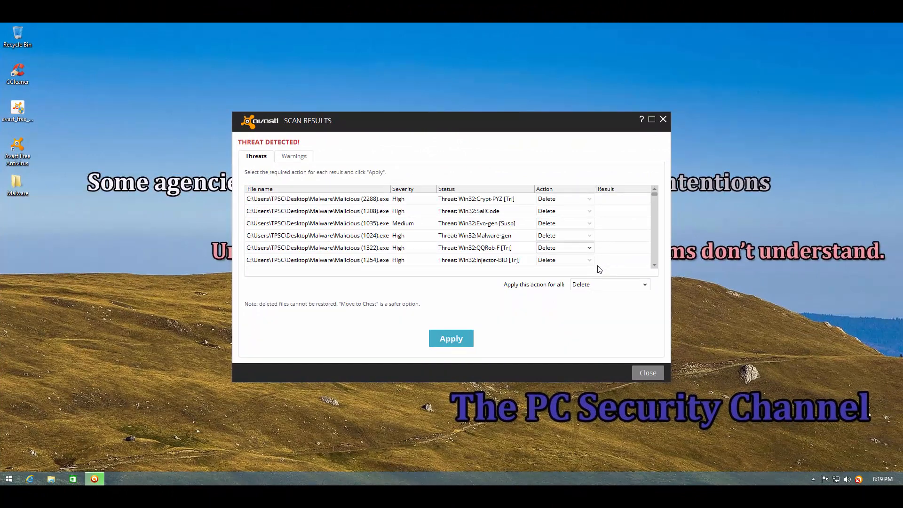
- Apply the Delete action to all high-severity trojans in the Scan Results
{"action": "left_click", "coordinate": [451, 338]}
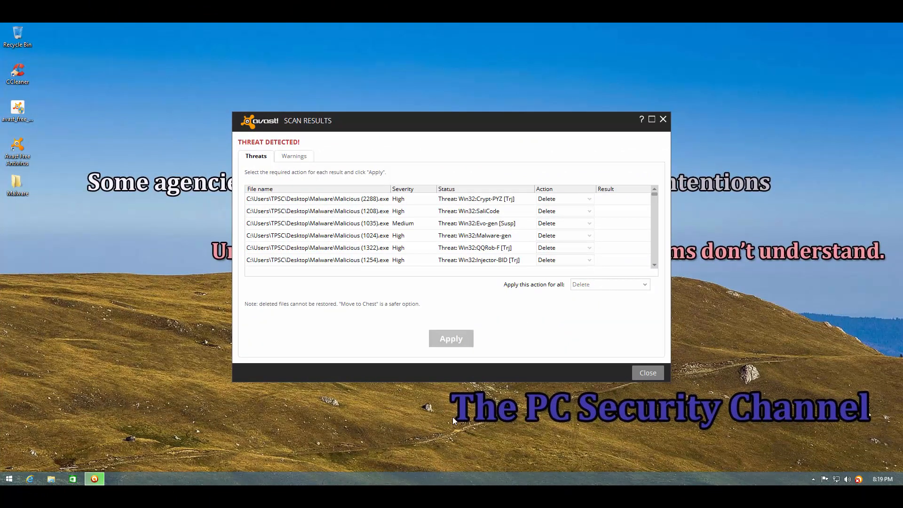
{"action": "left_click", "coordinate": [451, 338]}
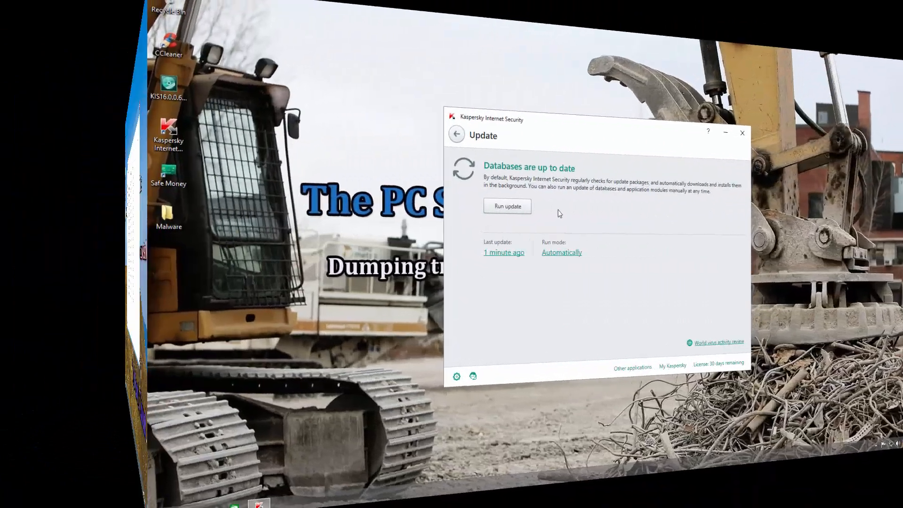
- Run the Kaspersky database update from the Update screen
{"action": "left_click", "coordinate": [507, 206]}
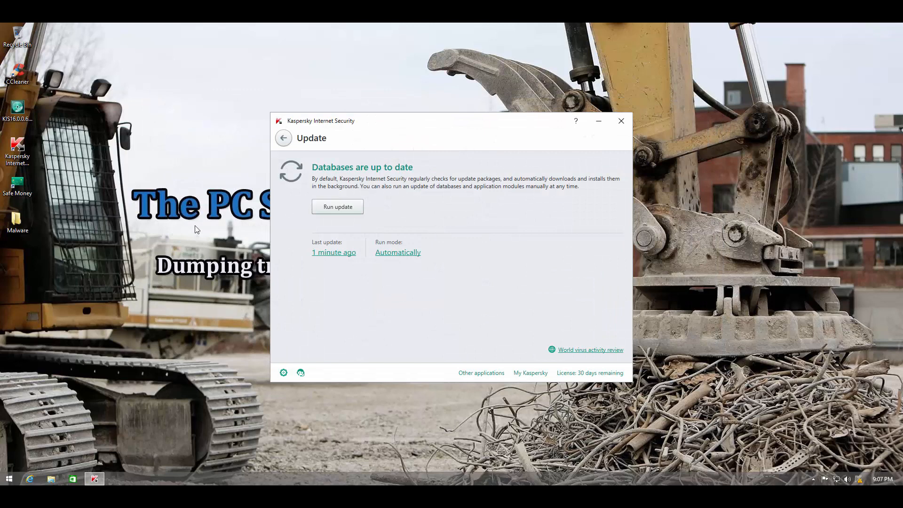
- Scan the desktop Malware folder for viruses with Kaspersky
{"action": "right_click", "coordinate": [17, 225]}
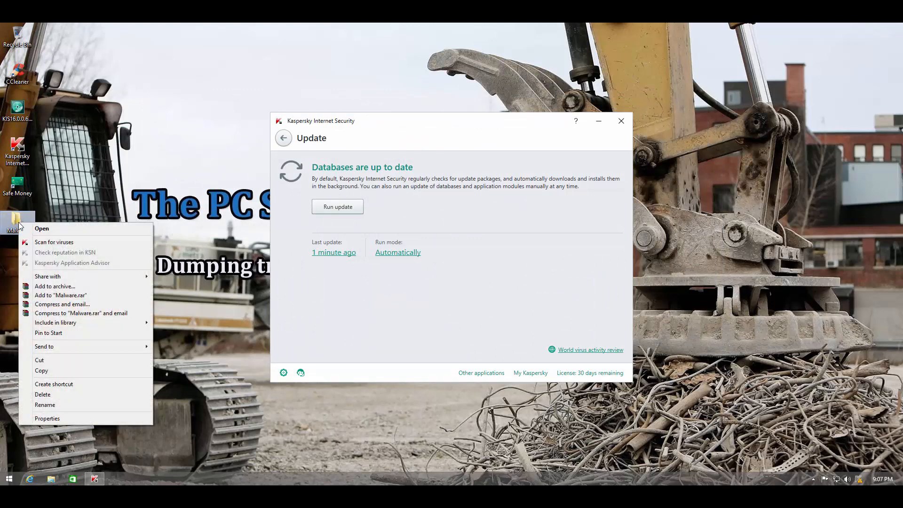
{"action": "left_click", "coordinate": [54, 242]}
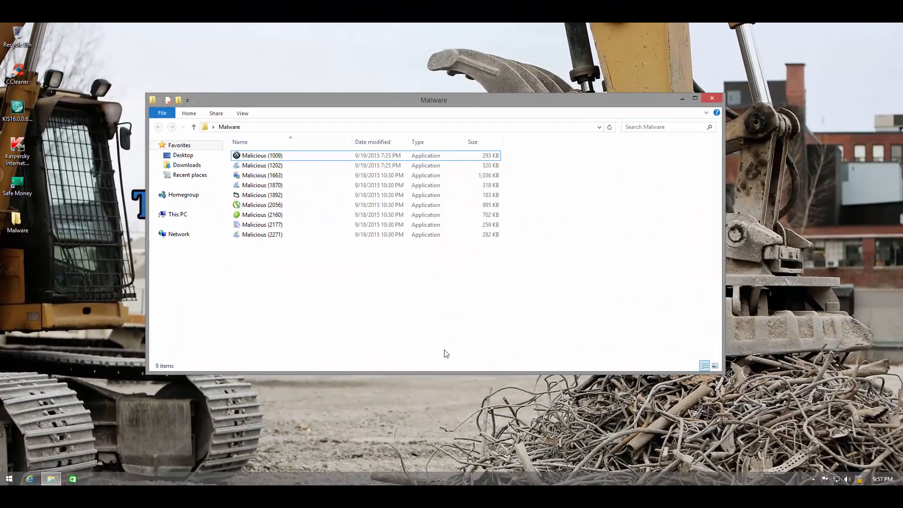
{"action": "mouse_move", "coordinate": [432, 311]}
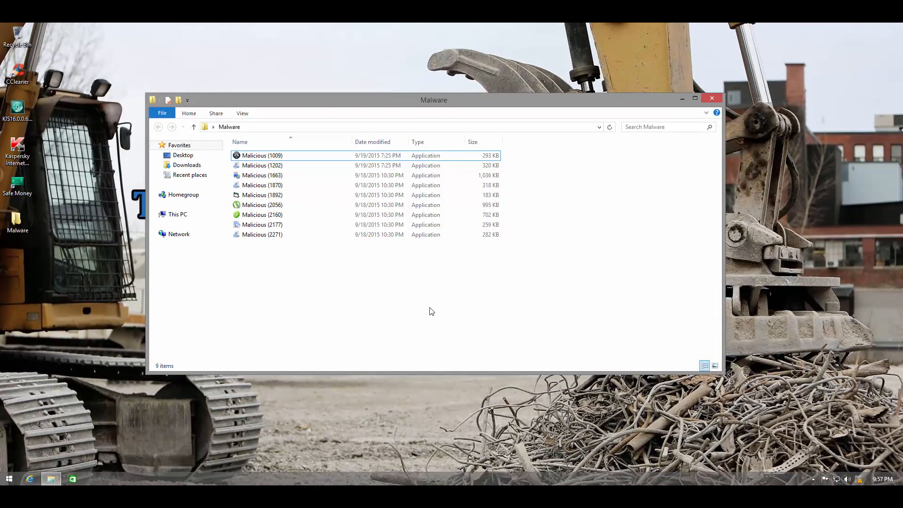
{"action": "mouse_move", "coordinate": [385, 266]}
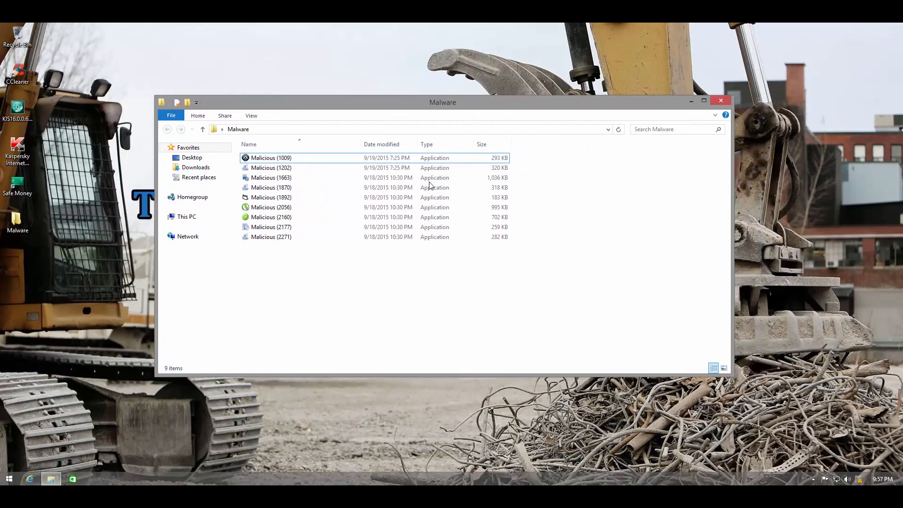
{"action": "mouse_move", "coordinate": [129, 411]}
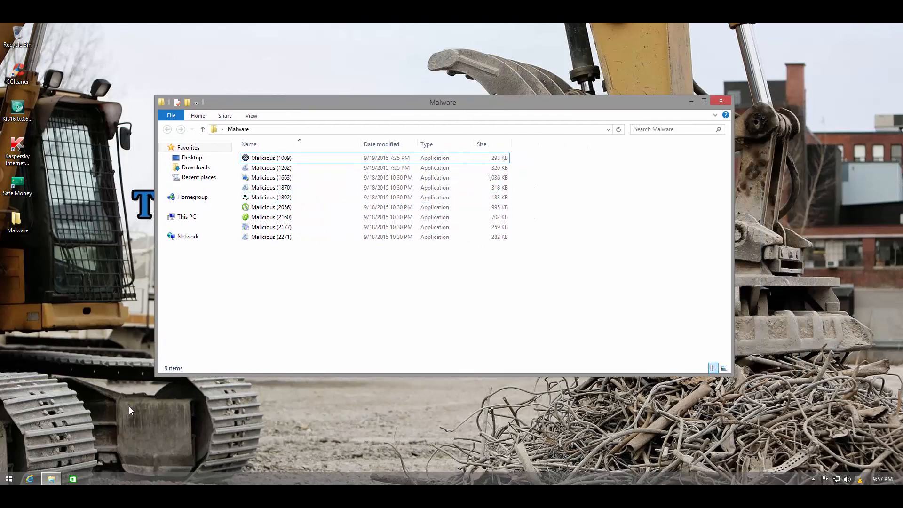